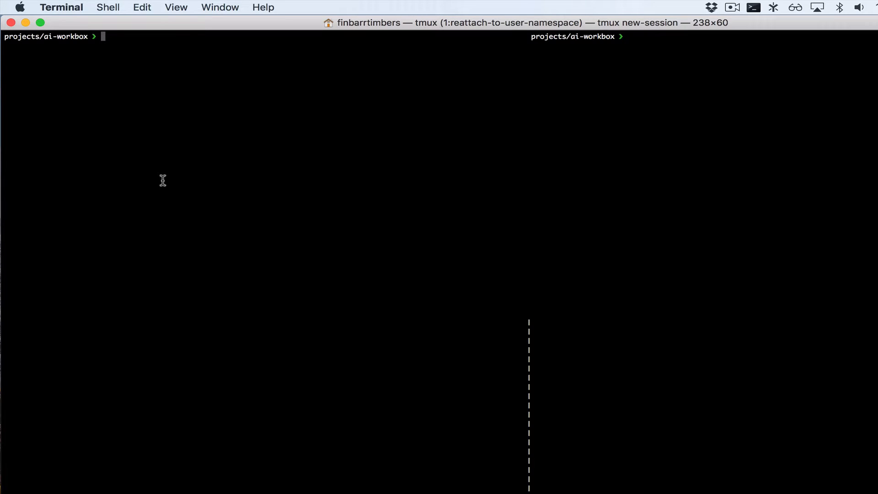
{"action": "type", "text": "e"}
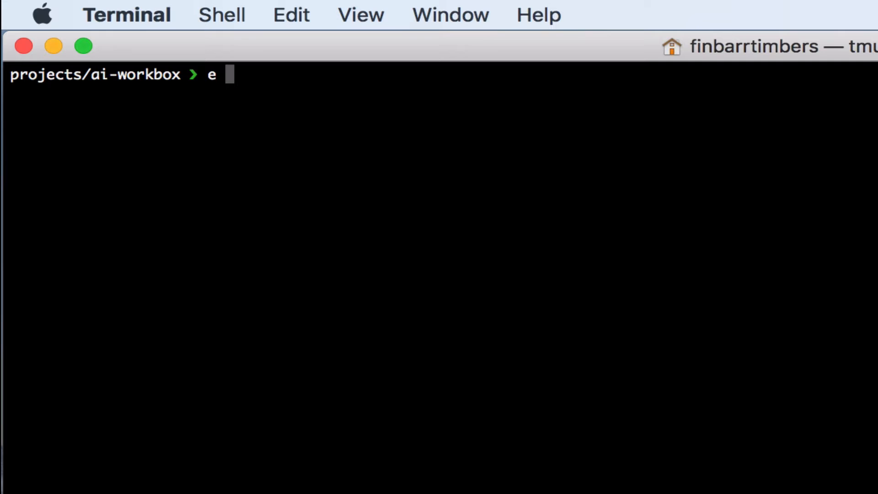
{"action": "type", "text": "numpy-arra"}
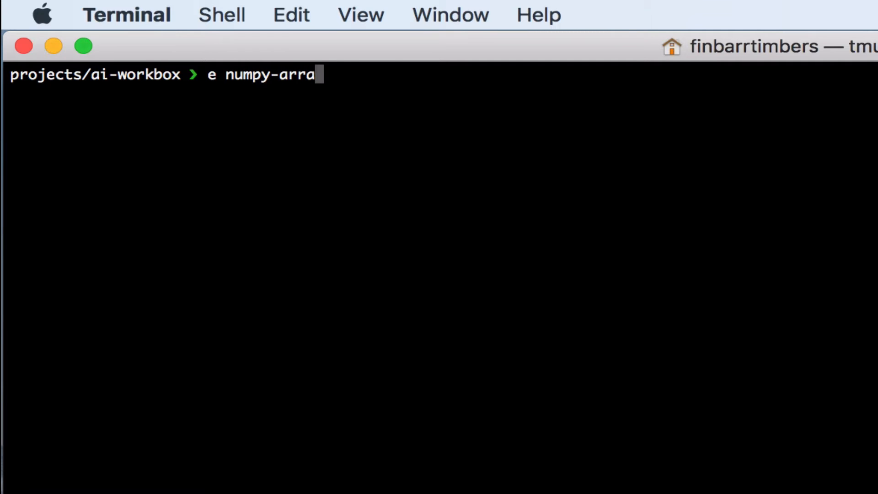
{"action": "type", "text": "ys-to-tensorflow"}
{"action": "type", "text": "imp"}
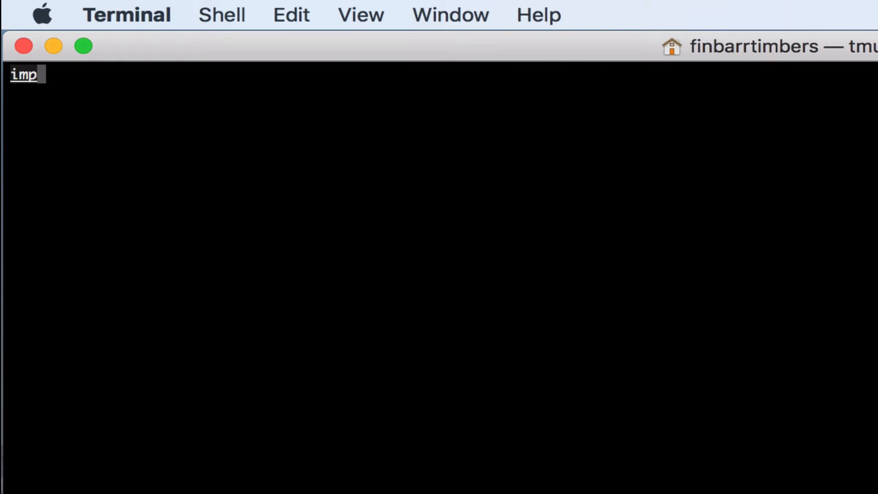
{"action": "type", "text": "ort tensorflow as tf"}
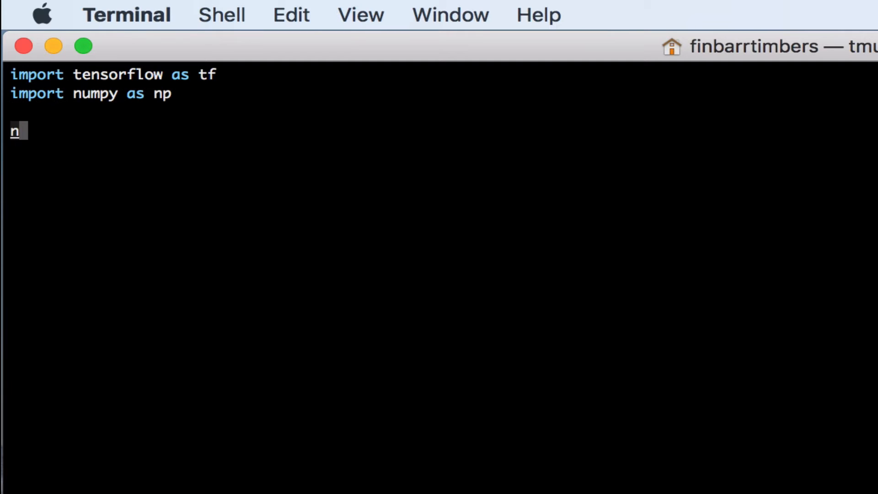
{"action": "type", "text": "p_array = np."}
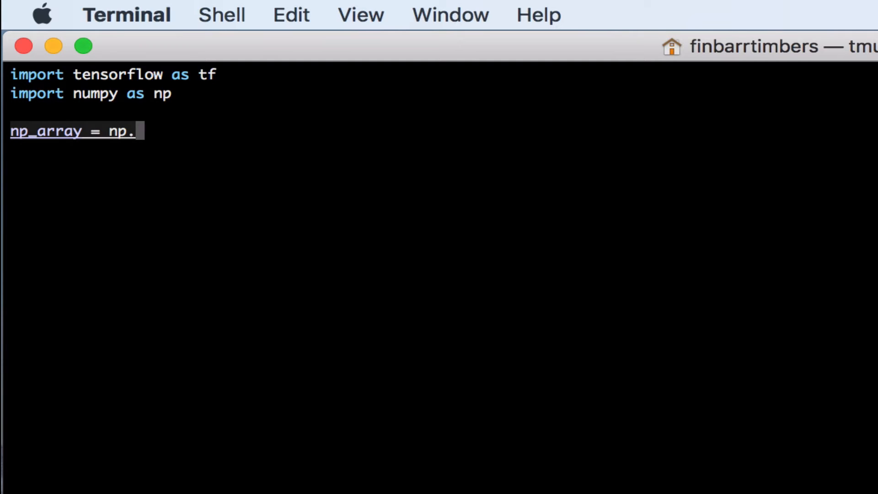
{"action": "type", "text": "random.rand(3, 2"}
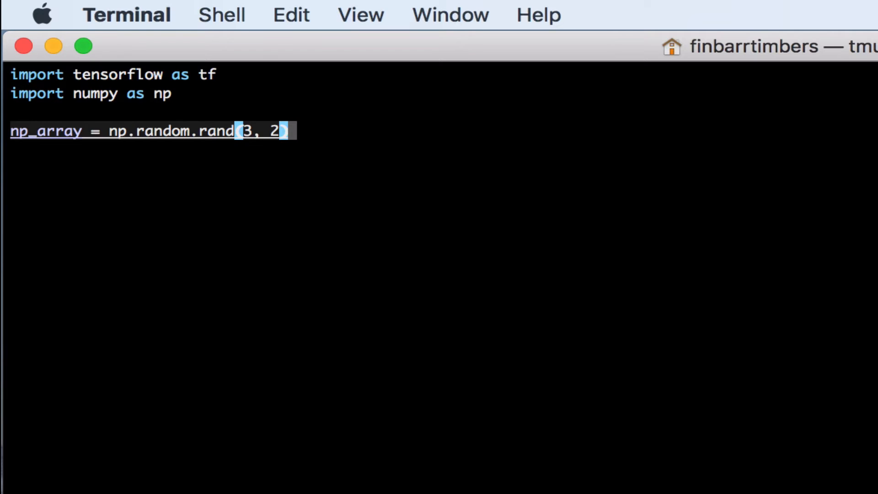
{"action": "type", "text": "print(np_array"}
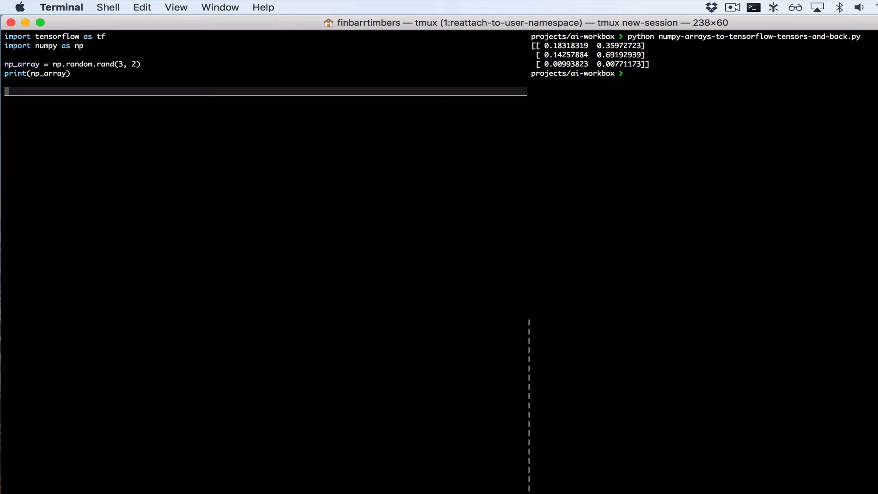
{"action": "type", "text": "sess = tf"}
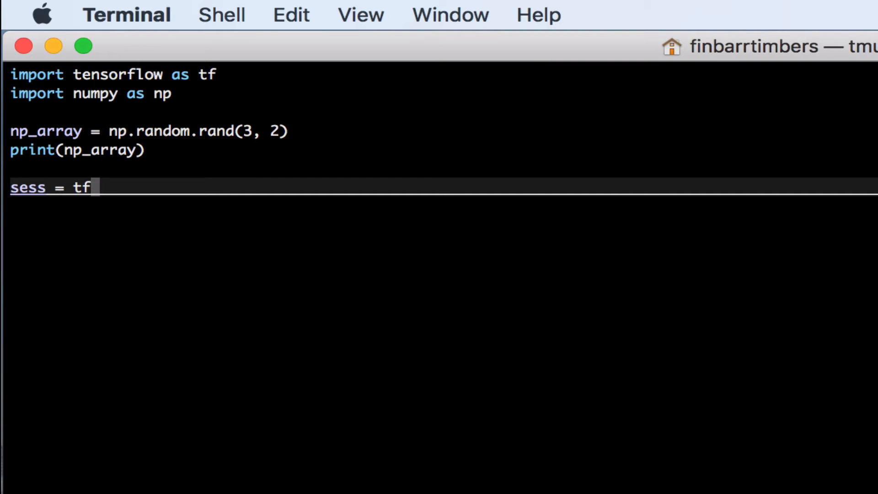
{"action": "type", "text": ".Session("}
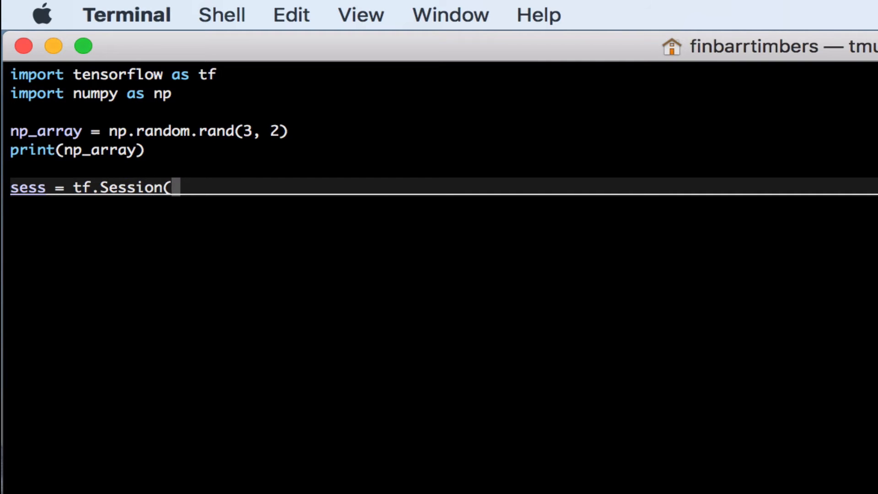
{"action": "type", "text": ")"}
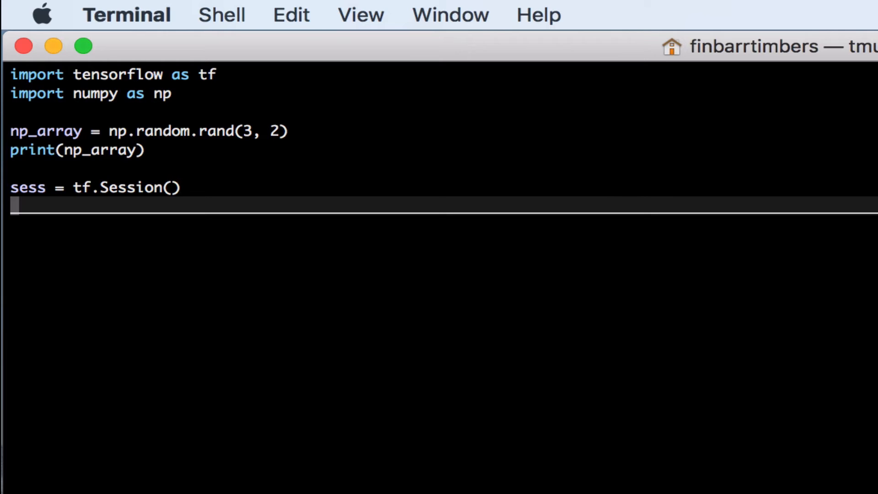
{"action": "type", "text": "with sess.a"}
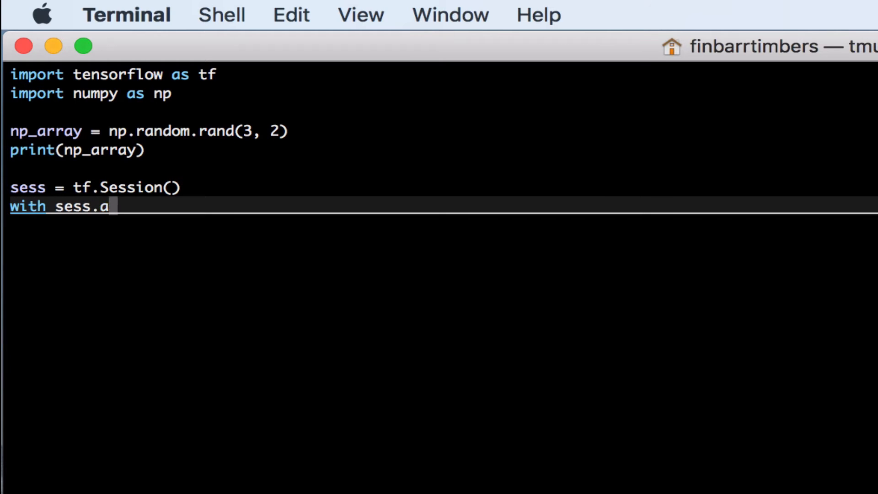
{"action": "type", "text": "s_default():"}
{"action": "type", "text": "tensor"}
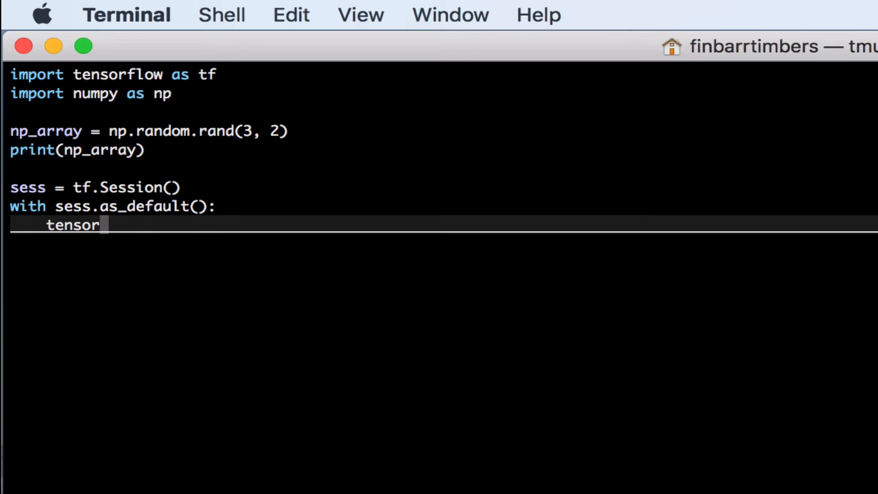
{"action": "type", "text": "= tf."}
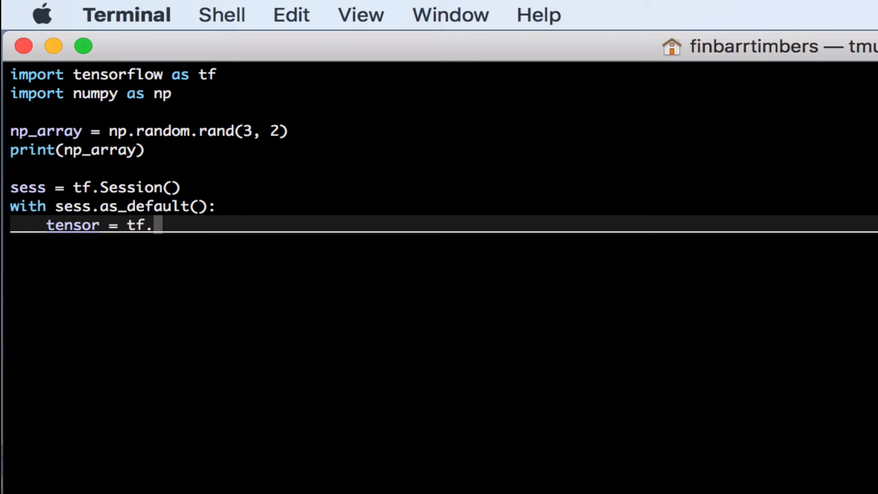
{"action": "type", "text": "constant"}
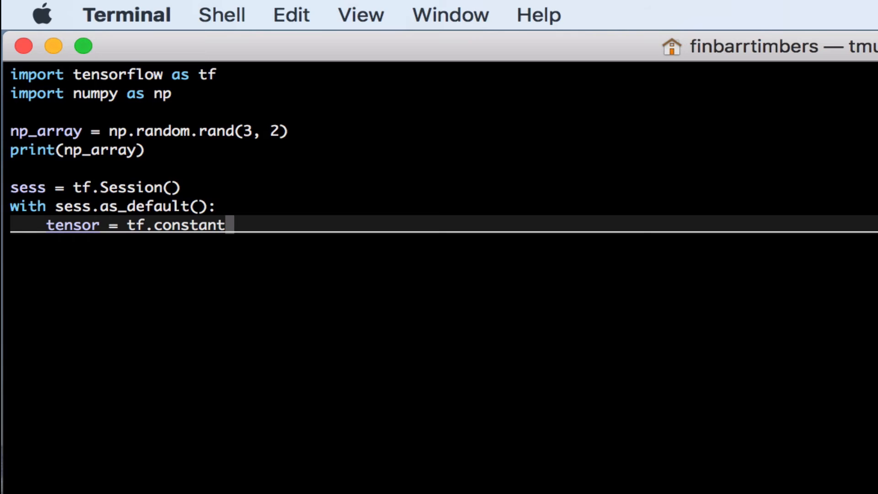
{"action": "type", "text": "(np_arra"}
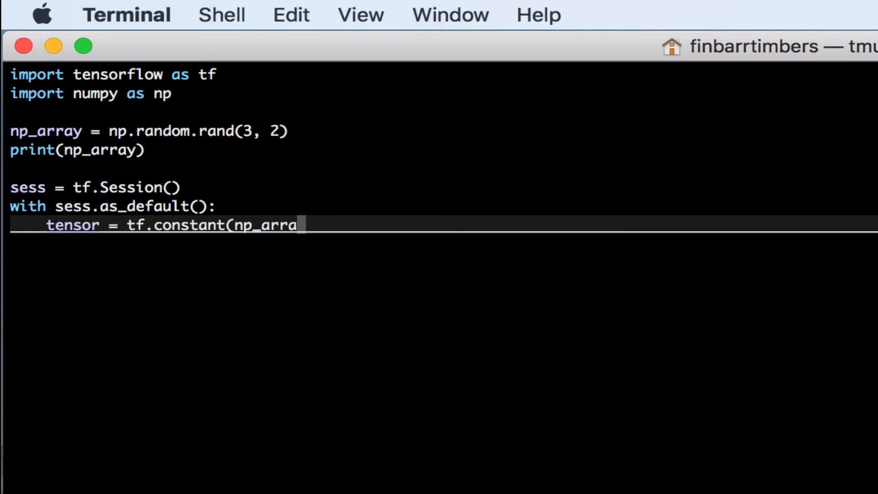
{"action": "type", "text": "y)"}
{"action": "type", "text": "nu"}
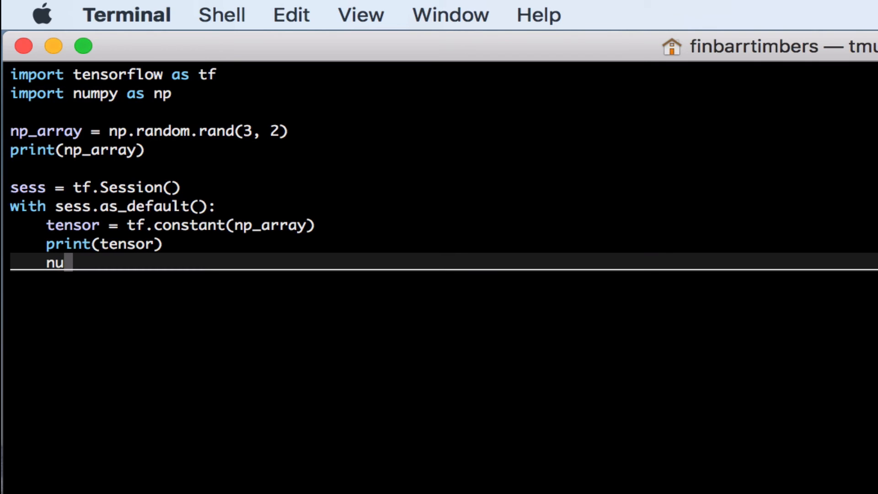
{"action": "type", "text": "mpy_a"}
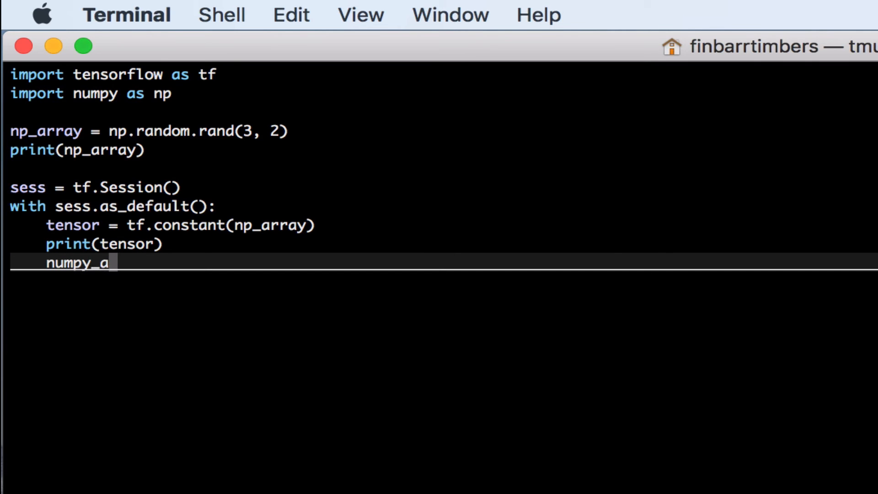
{"action": "type", "text": "rray_2 ="}
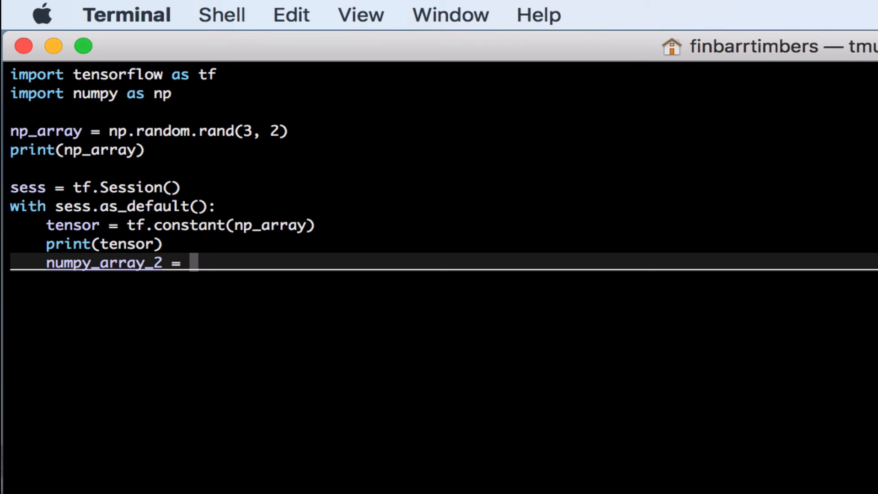
{"action": "type", "text": "tensor.eval"}
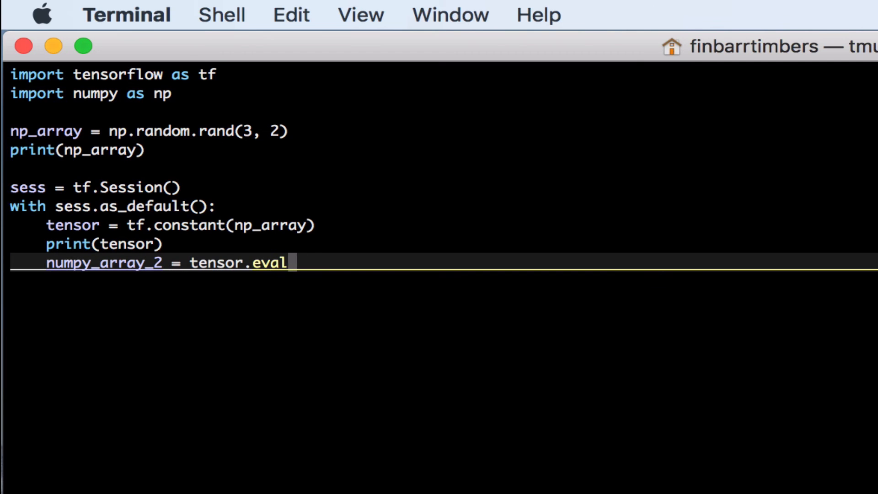
{"action": "type", "text": "()"}
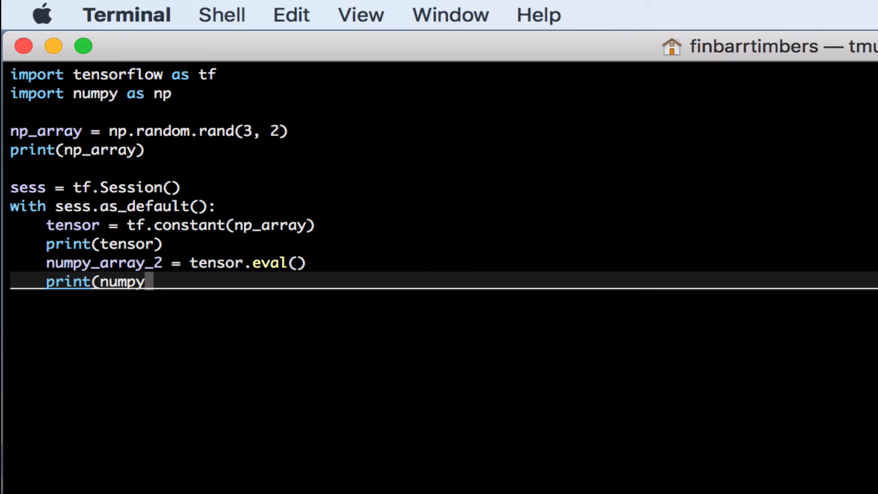
{"action": "type", "text": "_array"}
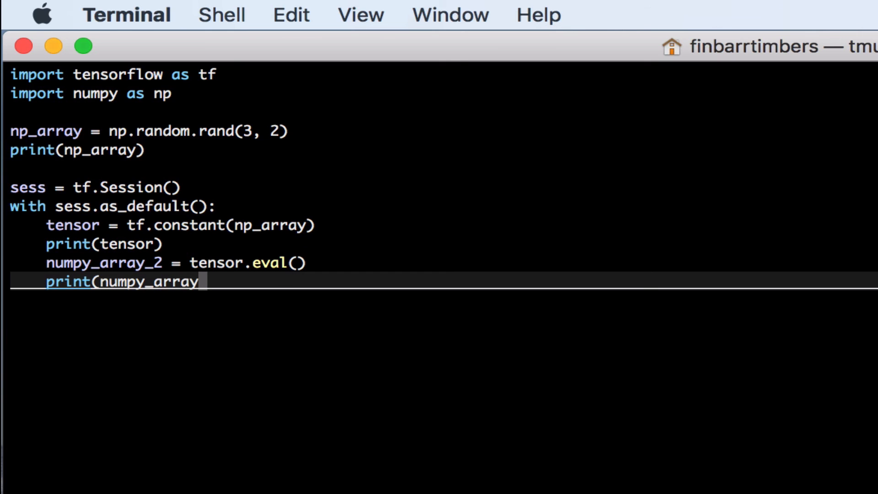